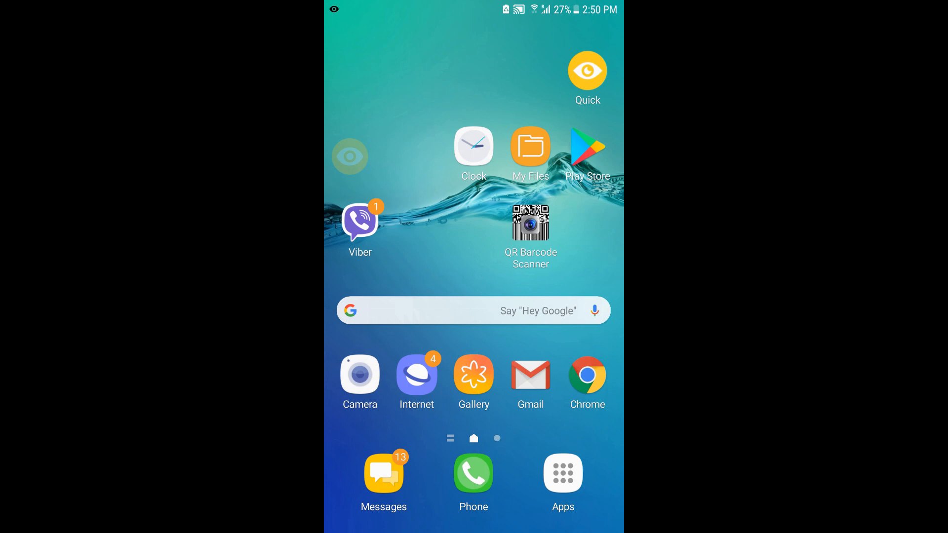
# Search the Play Store for 'opera' and install Opera browser with free VPN
pyautogui.click(586, 147)
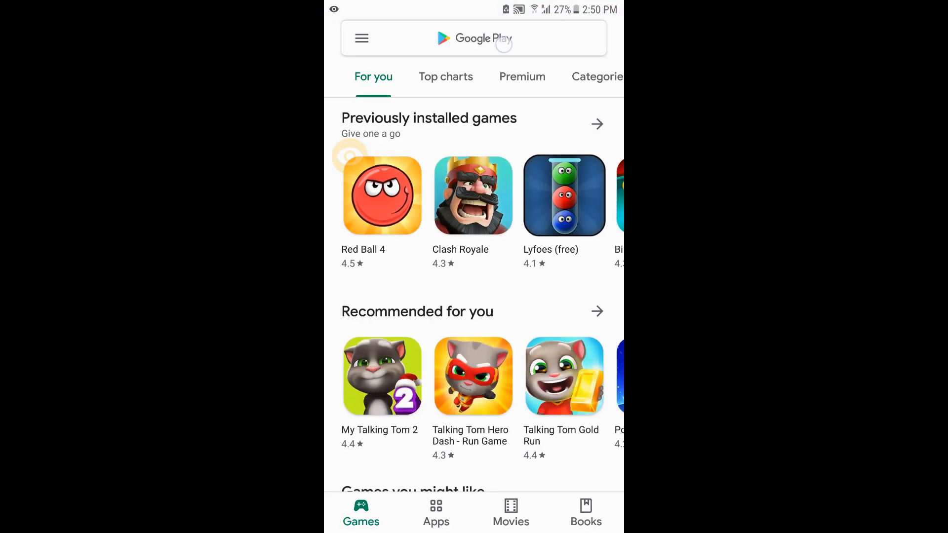
pyautogui.click(483, 38)
pyautogui.write('op')
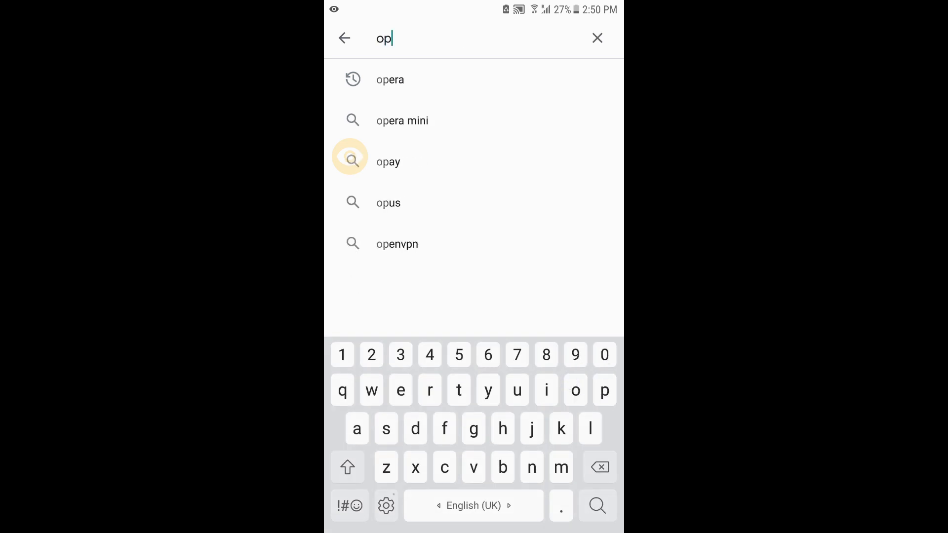
pyautogui.click(390, 79)
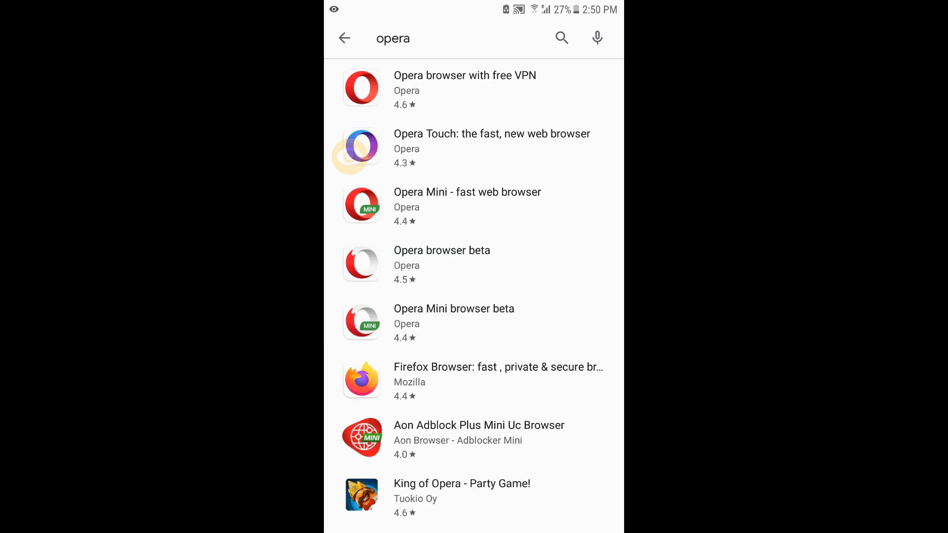
pyautogui.click(464, 89)
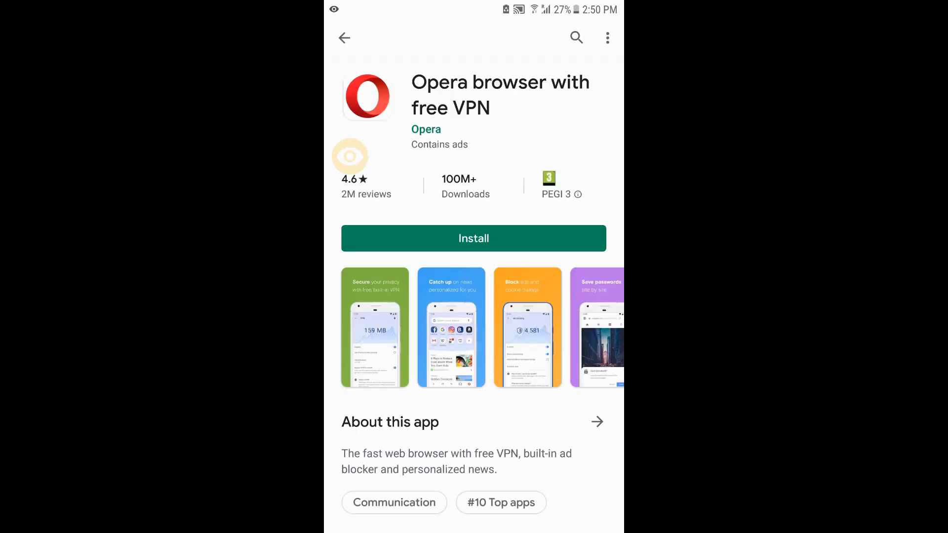
pyautogui.click(474, 238)
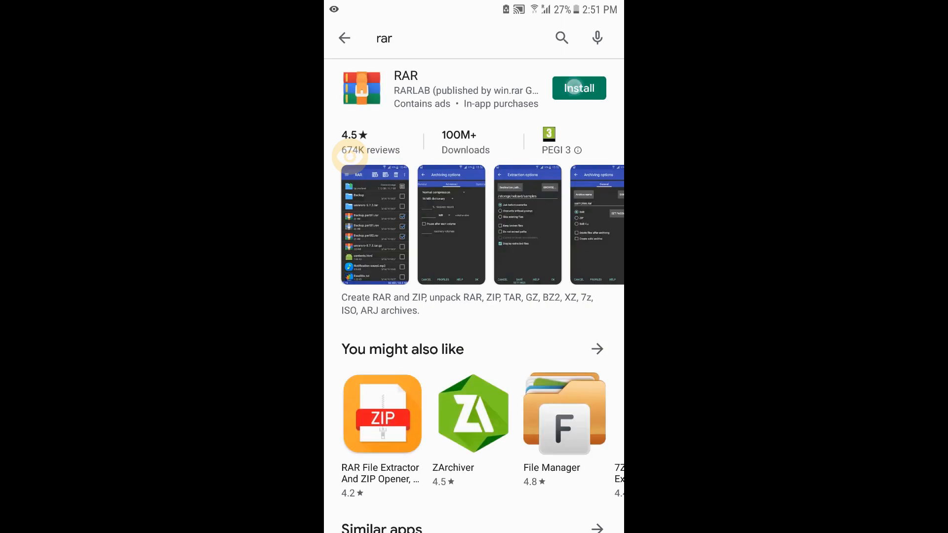
# Install the RAR app and go back to the home screen after both installs
pyautogui.click(577, 88)
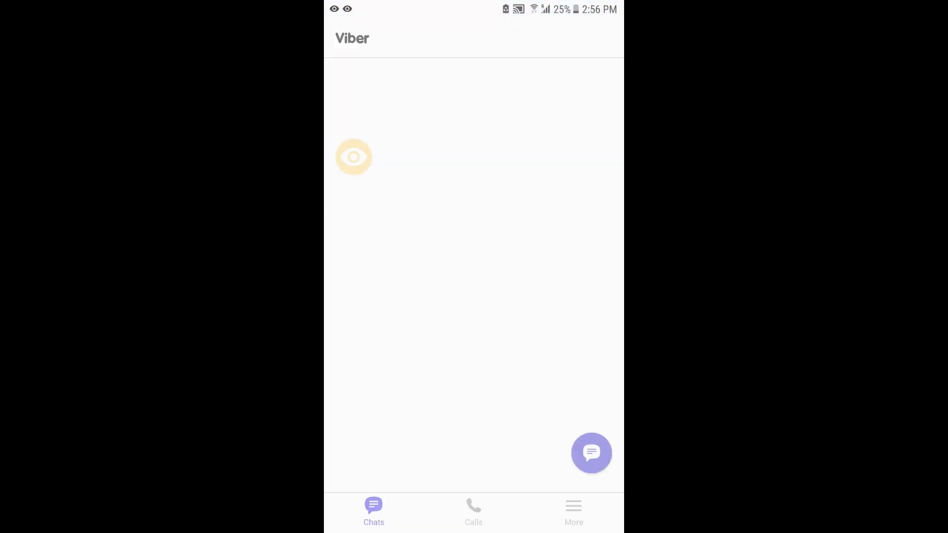
pyautogui.click(591, 453)
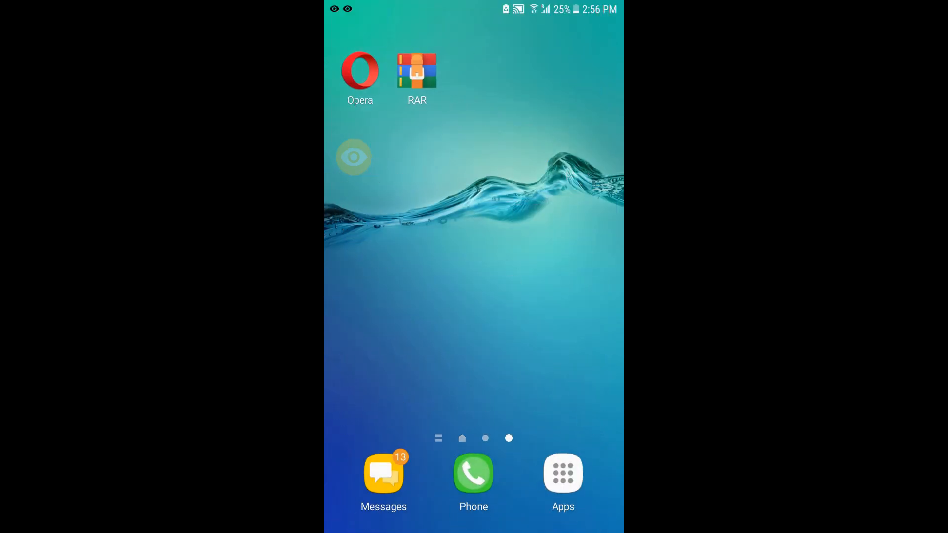
# Launch Opera, skip the theme picker, and request the iGO_Israel.rar download from Drive
pyautogui.click(360, 70)
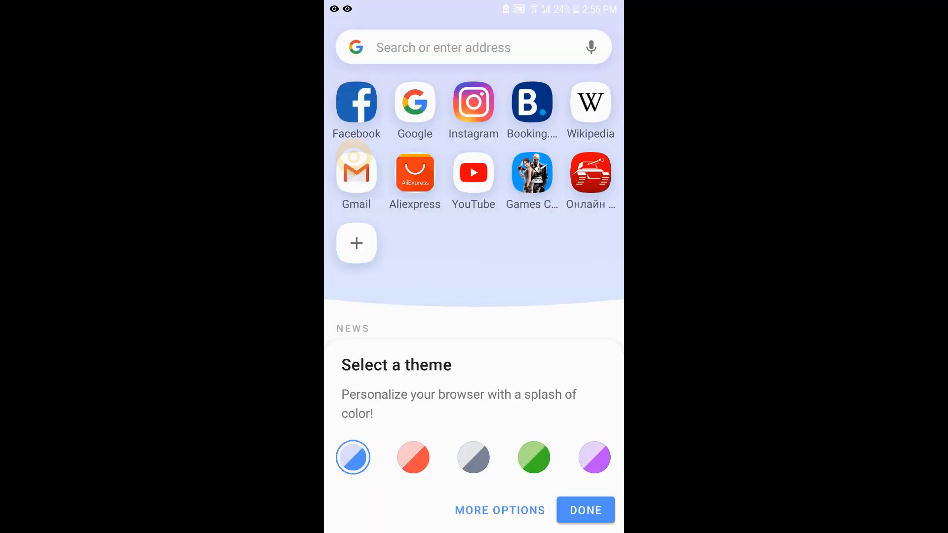
pyautogui.click(443, 47)
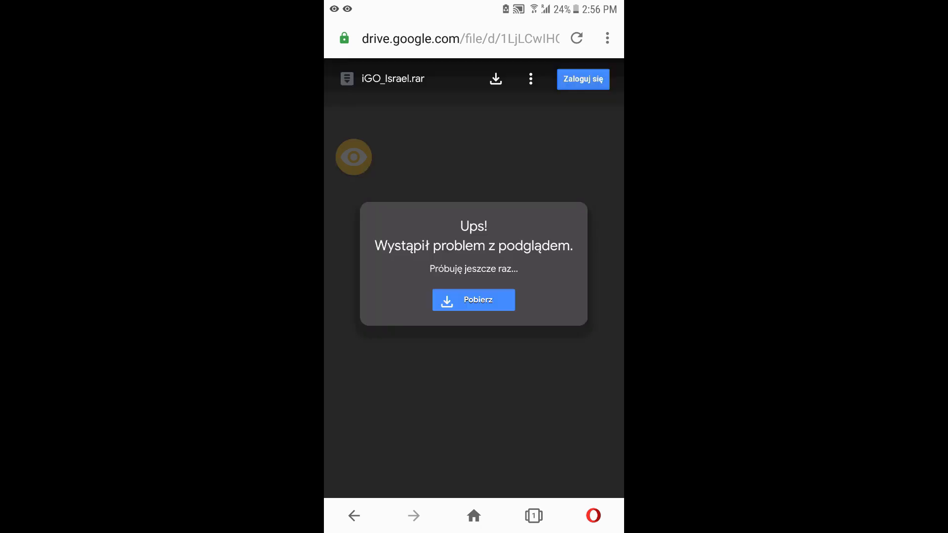
pyautogui.click(473, 300)
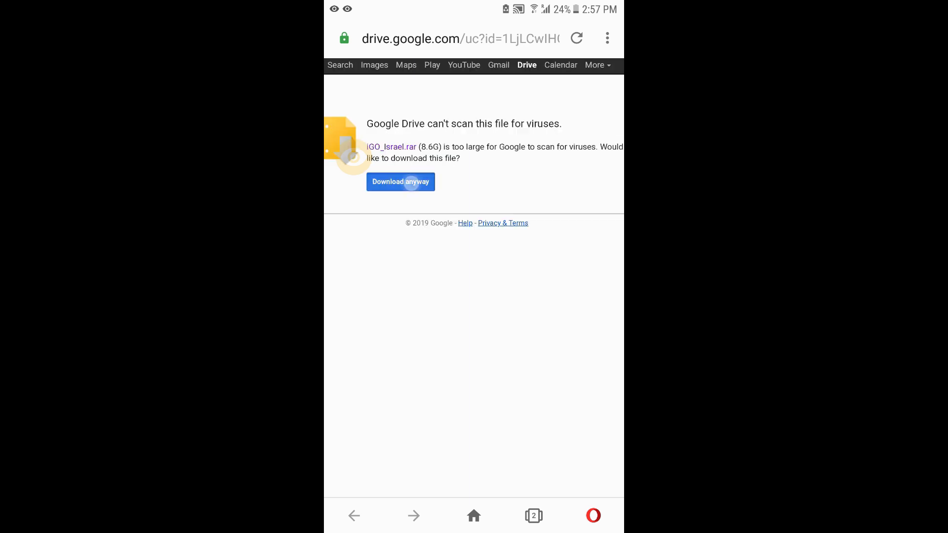
# Download iGO_Israel.rar despite the virus warning, saving to Galaxy S6 edge+ internal storage
pyautogui.click(401, 181)
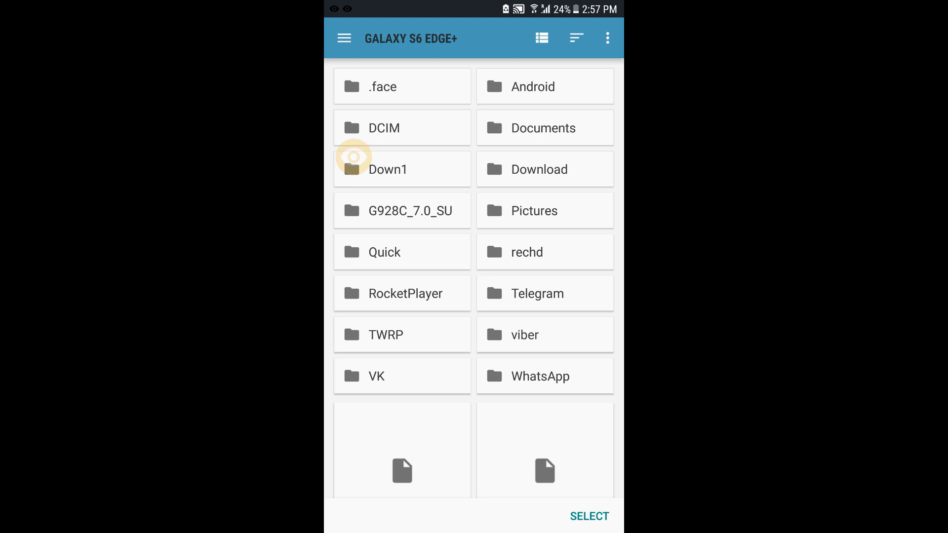
pyautogui.click(343, 38)
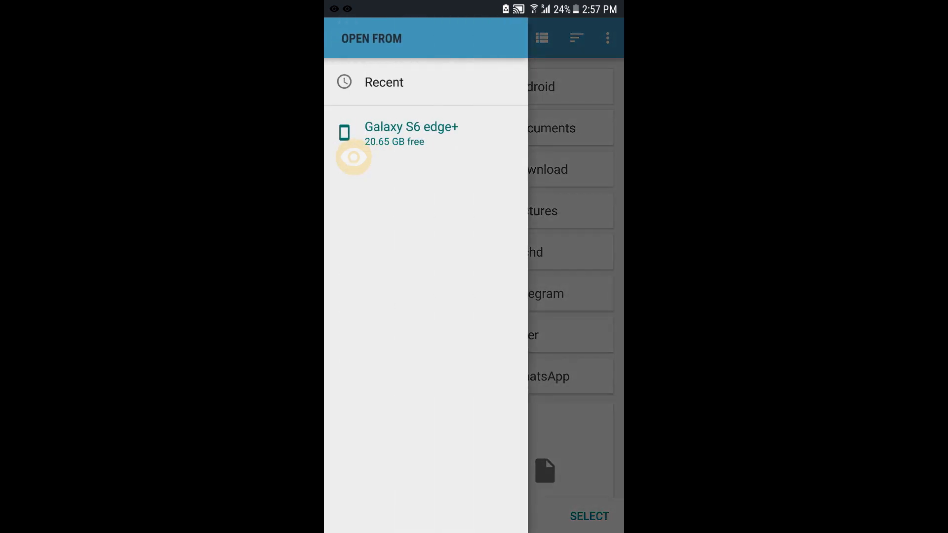
pyautogui.click(411, 127)
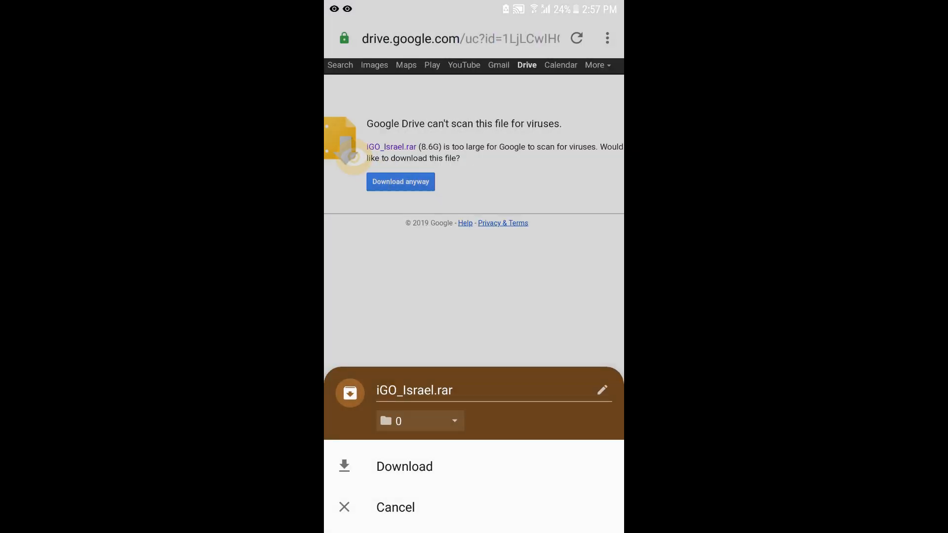
pyautogui.click(404, 466)
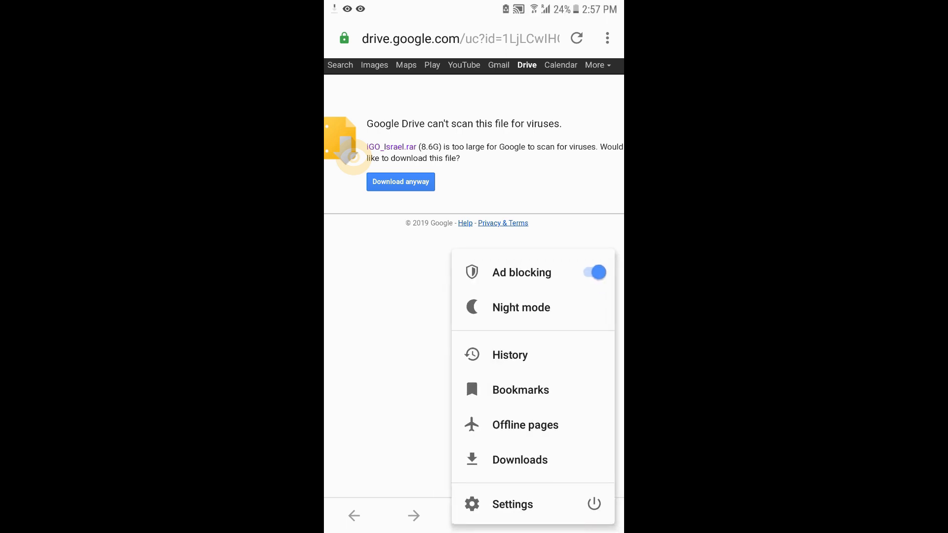
# Open Opera's downloads list while iGO_Israel.rar finishes downloading
pyautogui.click(519, 459)
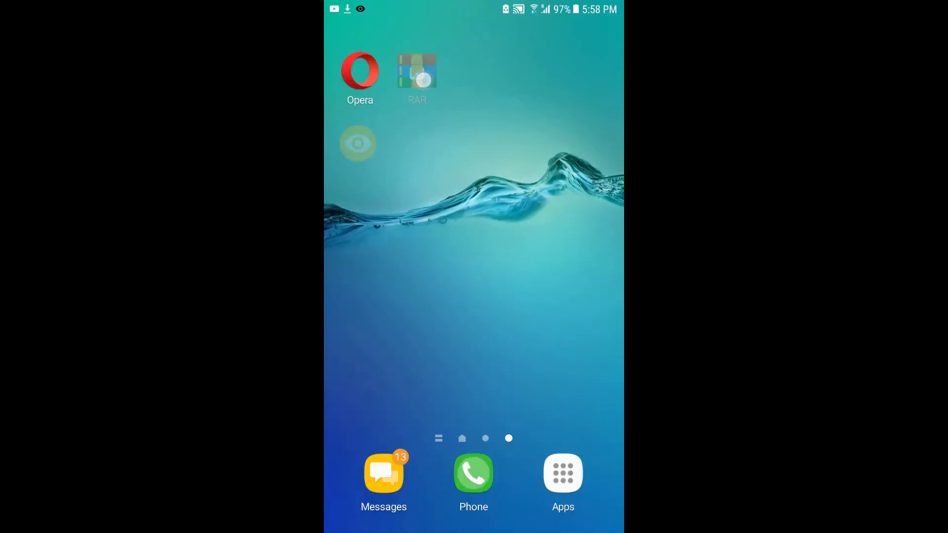
# In RAR, extract iGO_Israel.rar to the /storage/emulated/0 storage root
pyautogui.click(417, 70)
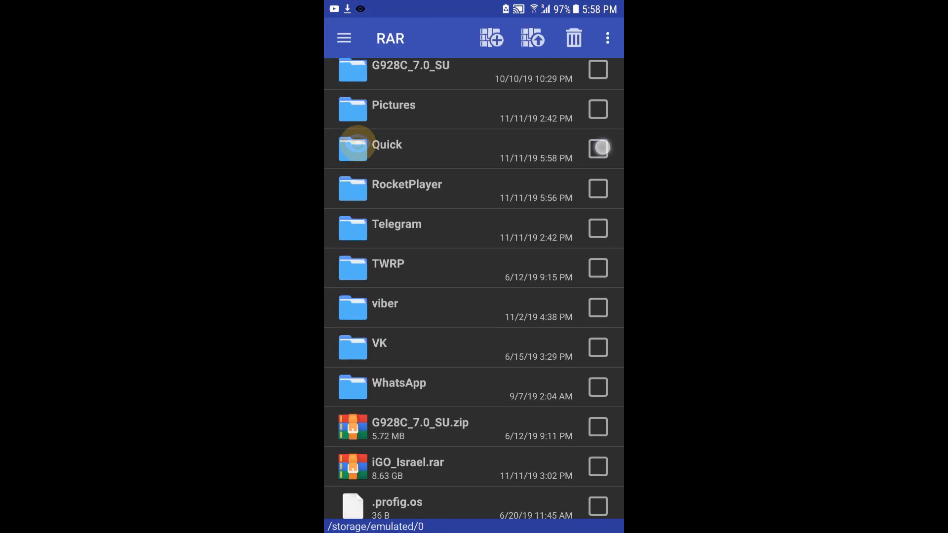
pyautogui.scroll(-3)
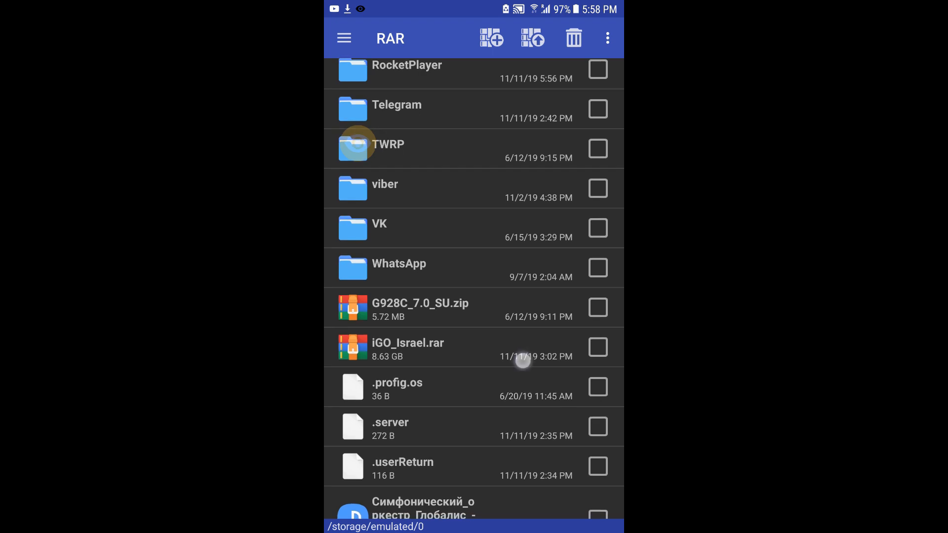
pyautogui.click(407, 348)
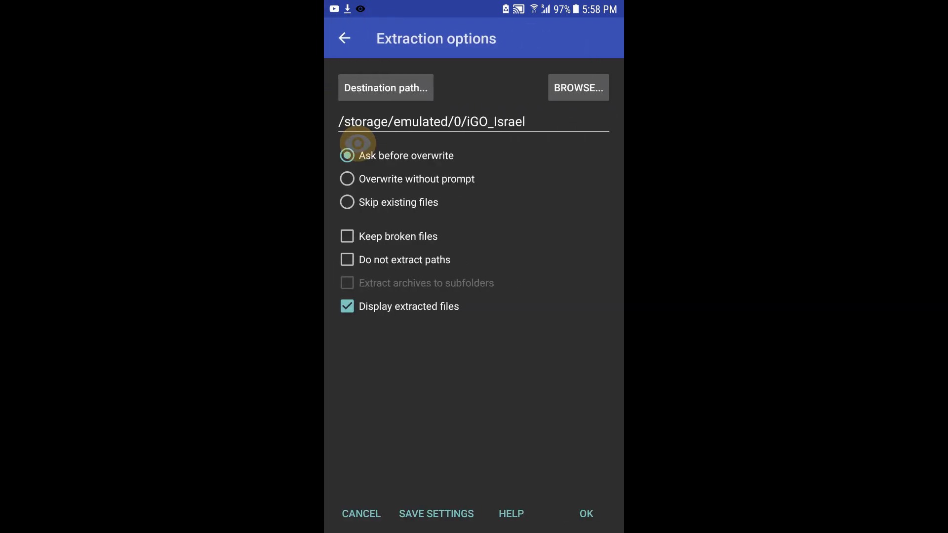
pyautogui.click(577, 88)
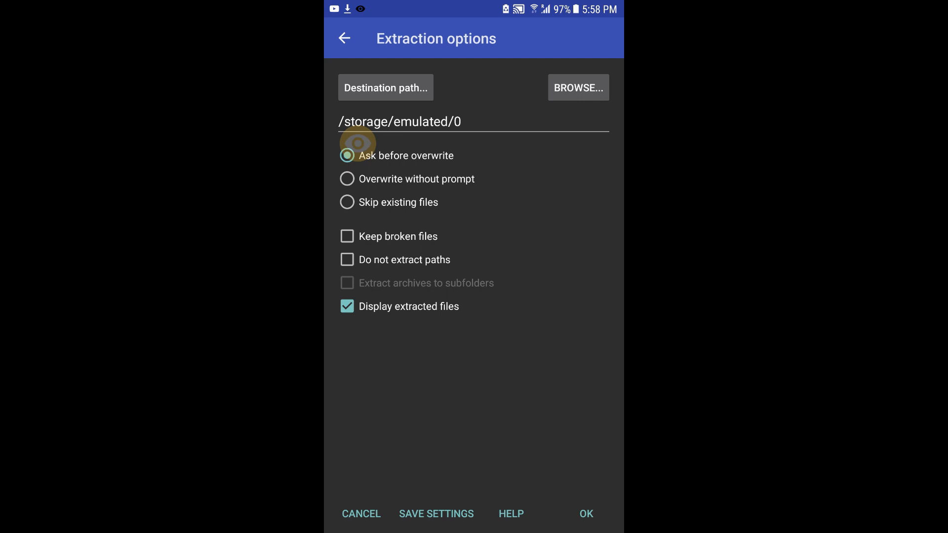
pyautogui.click(585, 513)
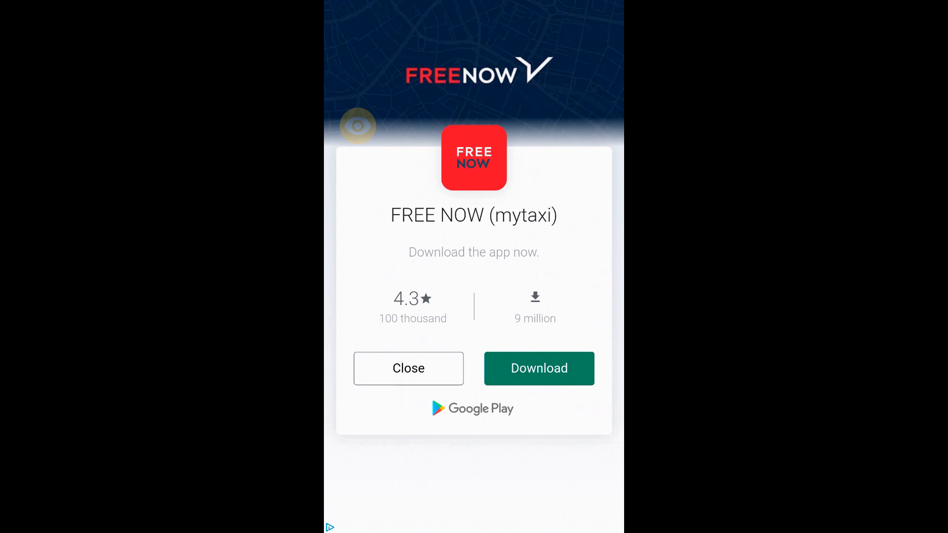
# Dismiss the ad and install the iGO apk from the extracted iGO_Israel folder
pyautogui.click(408, 368)
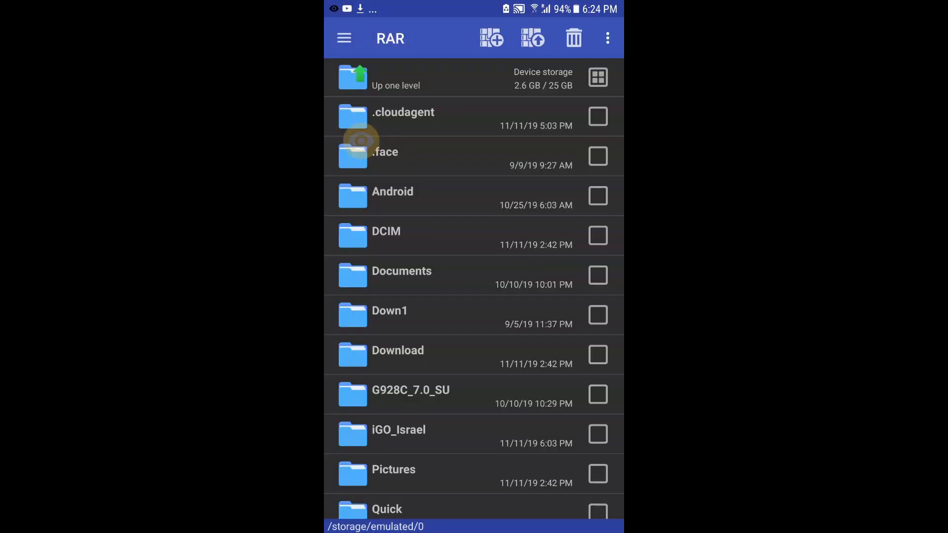
pyautogui.scroll(-3)
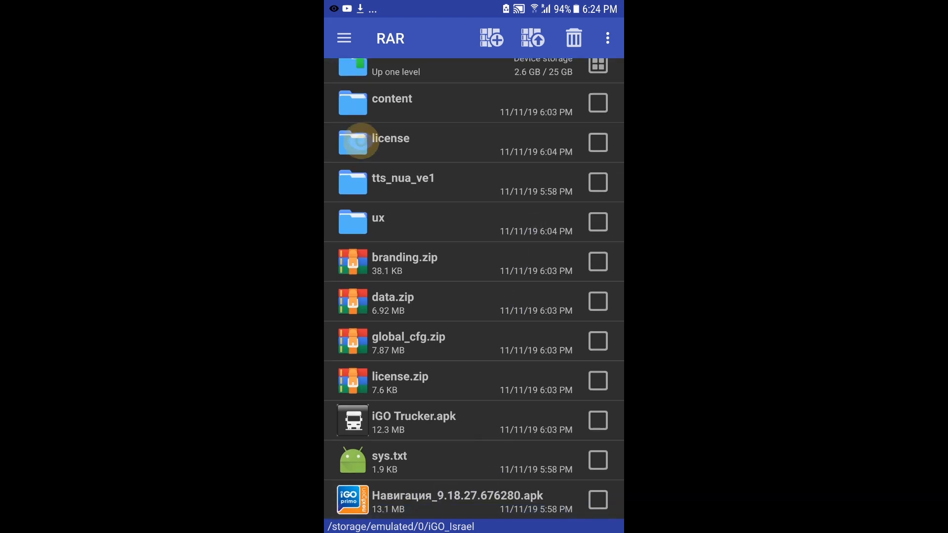
pyautogui.click(456, 499)
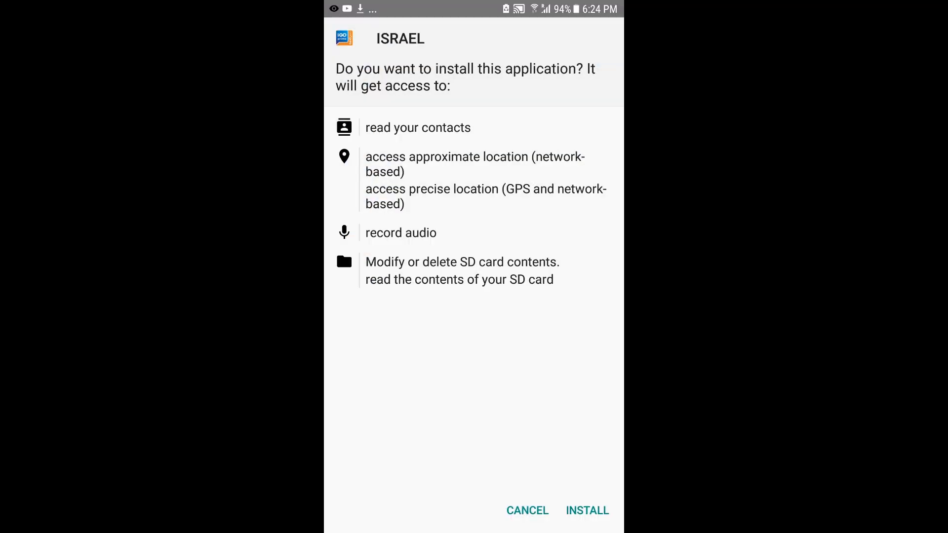
pyautogui.click(586, 510)
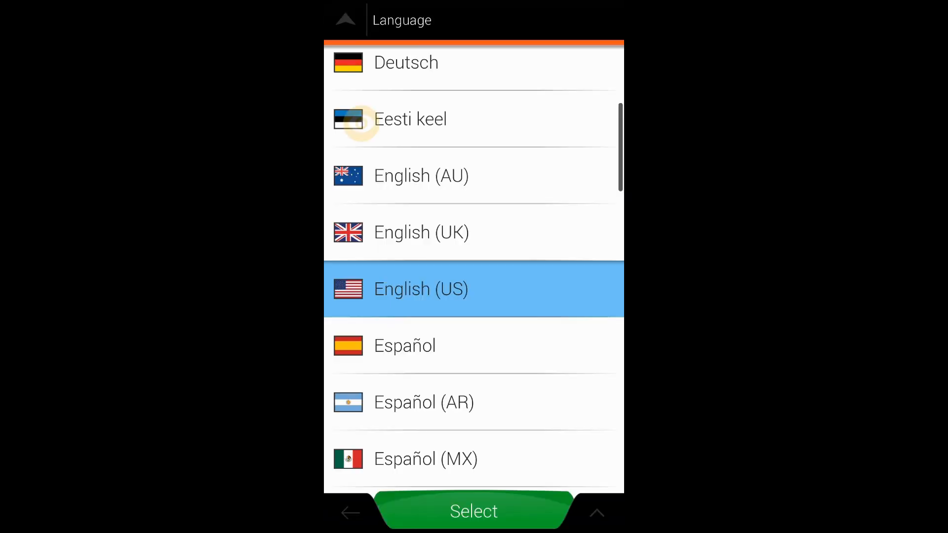
# Pick English (US) and accept default units, formats and route preferences
pyautogui.scroll(-3)
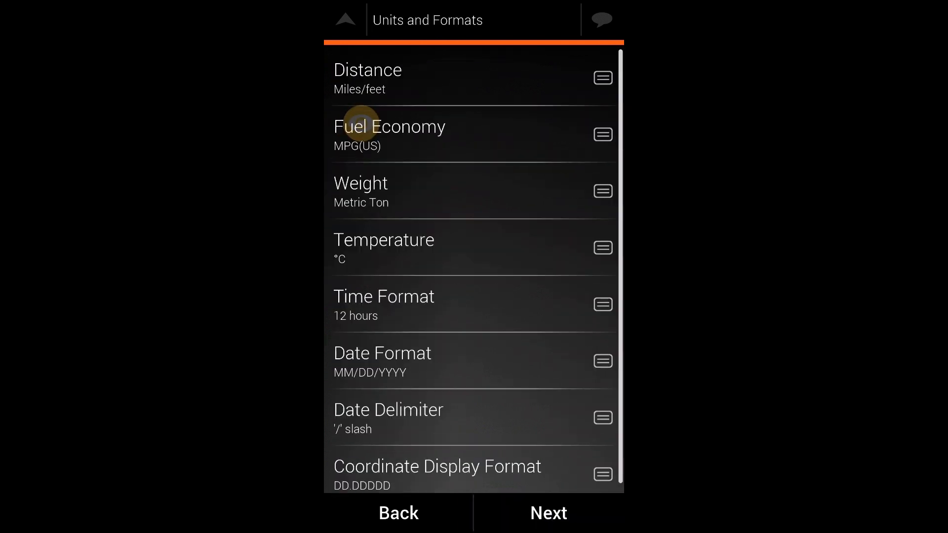
pyautogui.click(547, 512)
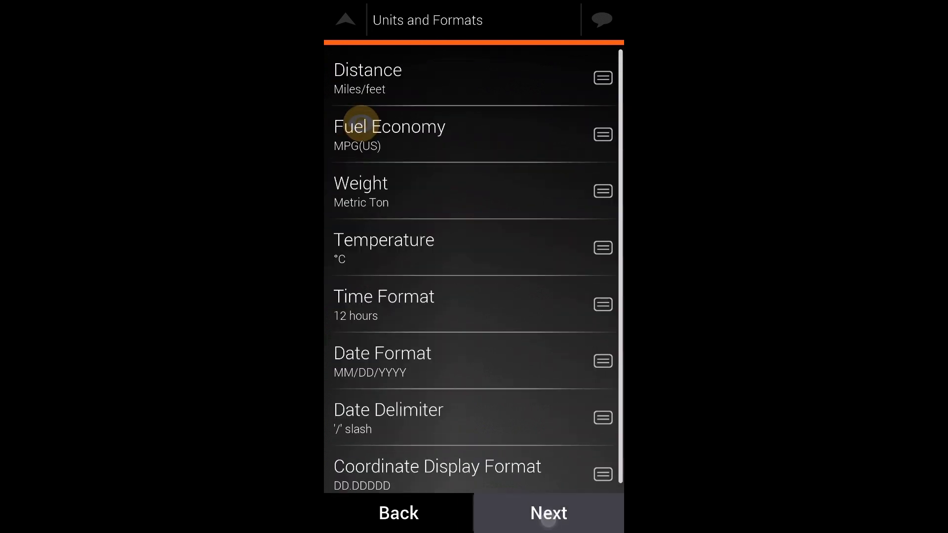
pyautogui.click(546, 512)
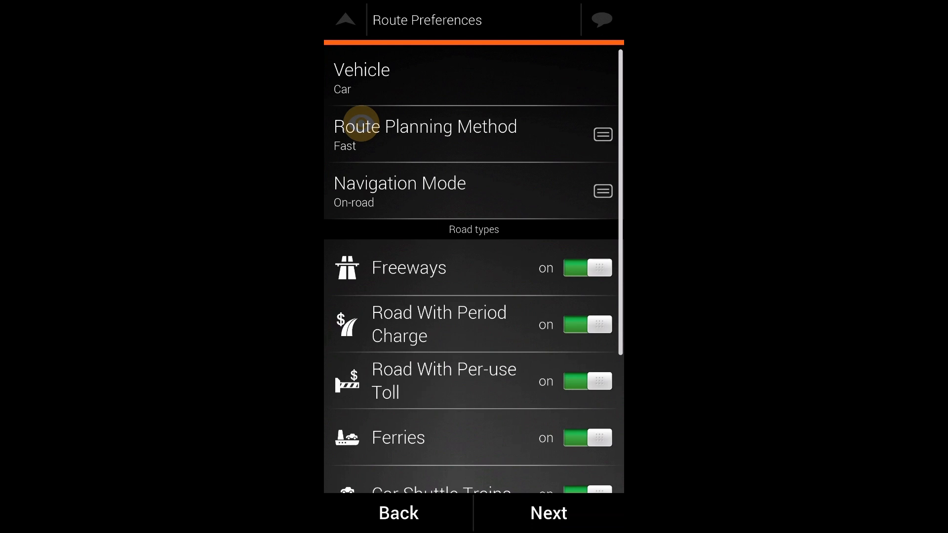
pyautogui.click(547, 513)
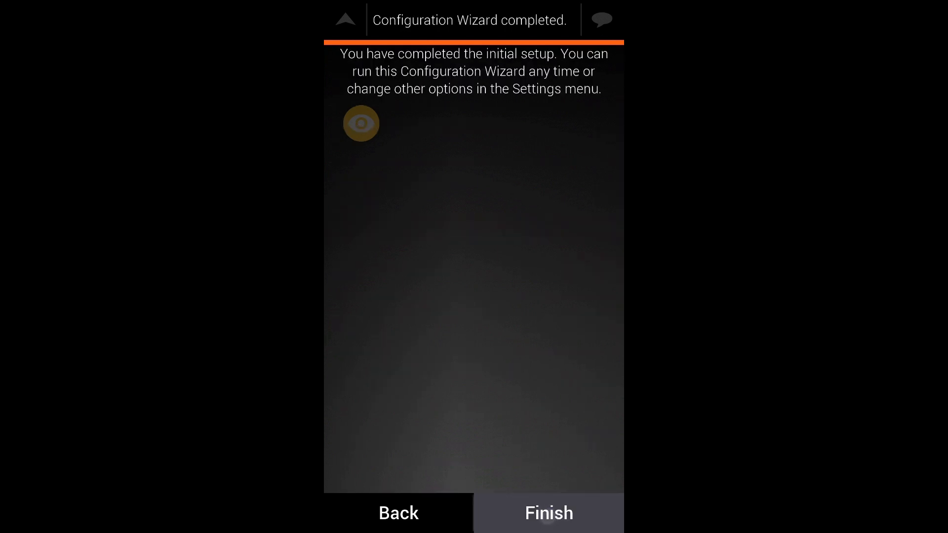
pyautogui.click(546, 513)
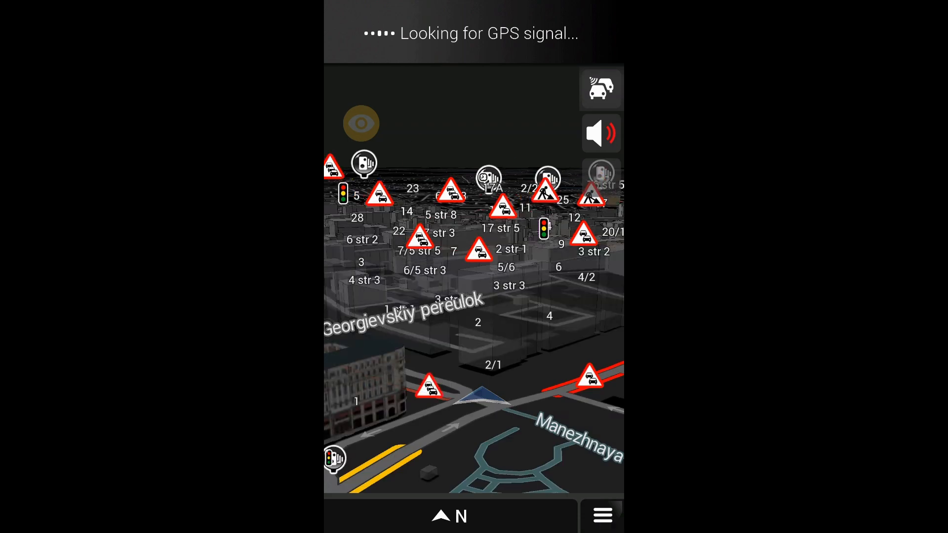
# Inspect the Truck profile's dimensions and weights under Settings > Vehicle Profiles
pyautogui.click(600, 515)
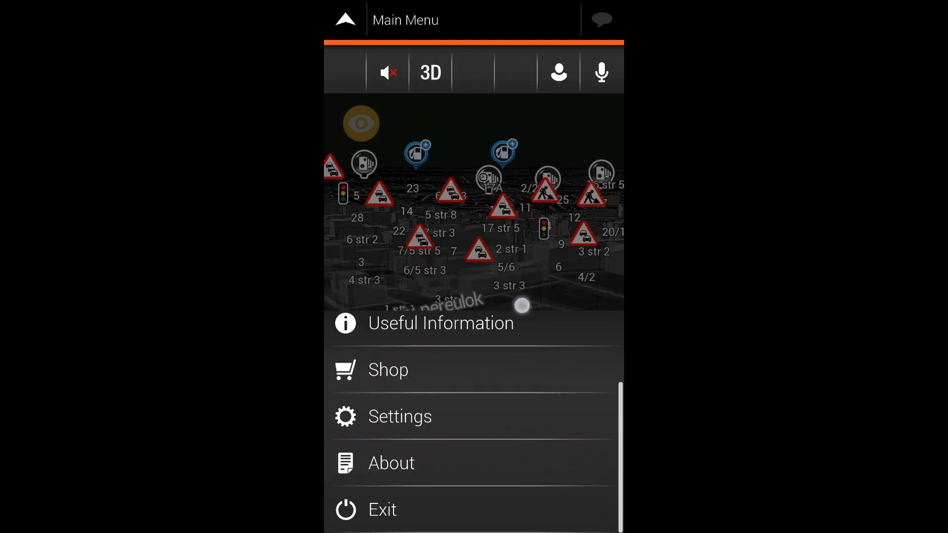
pyautogui.click(398, 416)
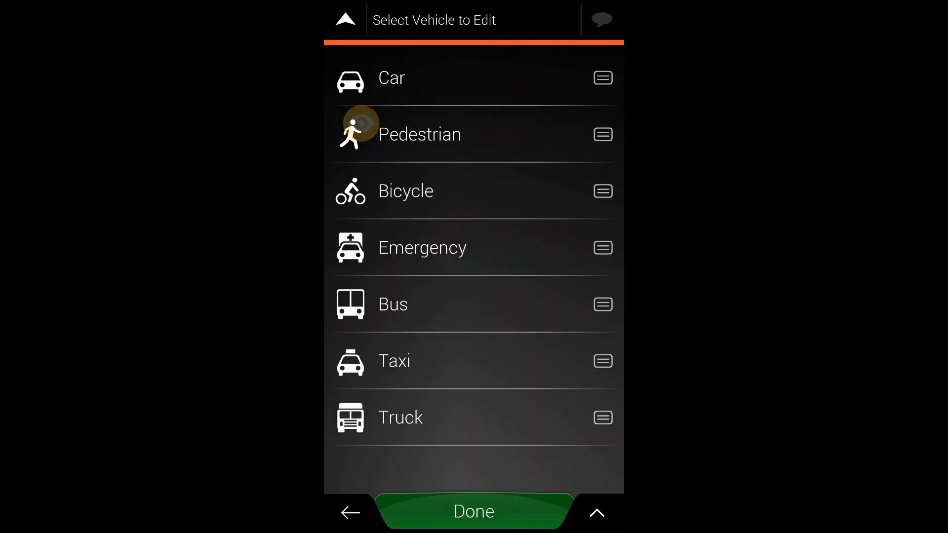
pyautogui.click(399, 417)
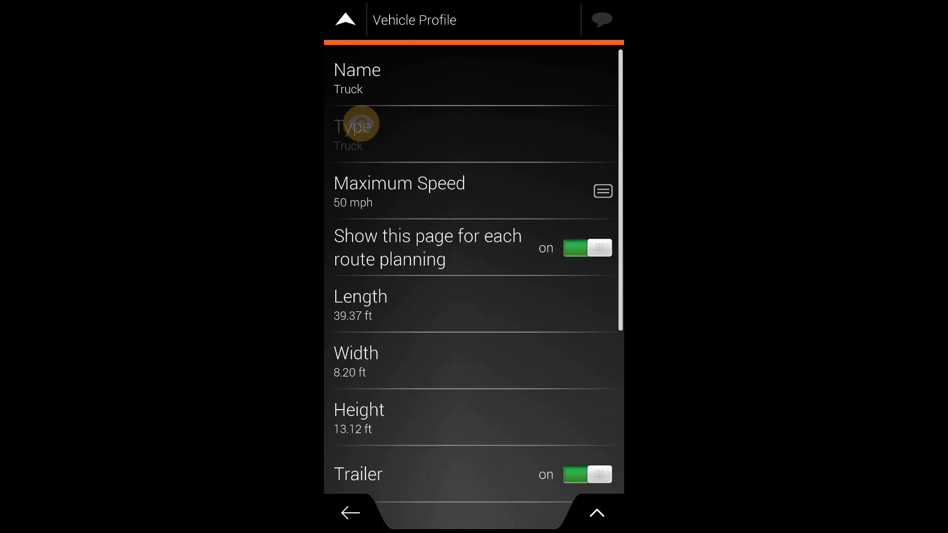
pyautogui.scroll(-3)
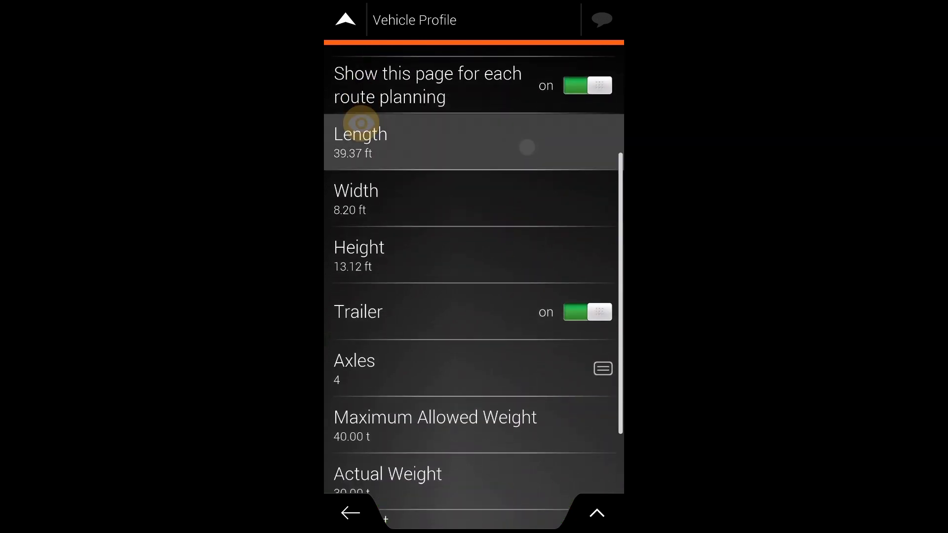
pyautogui.click(360, 143)
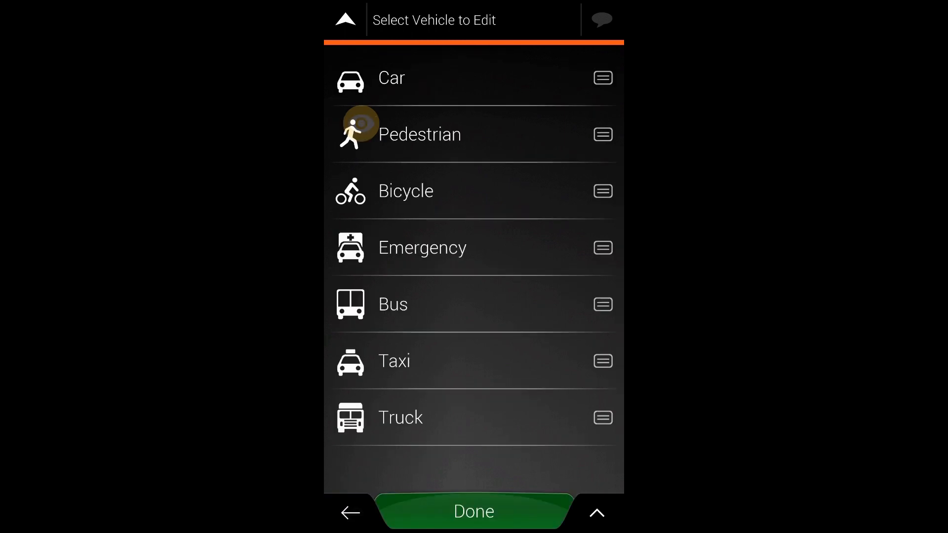
pyautogui.click(398, 417)
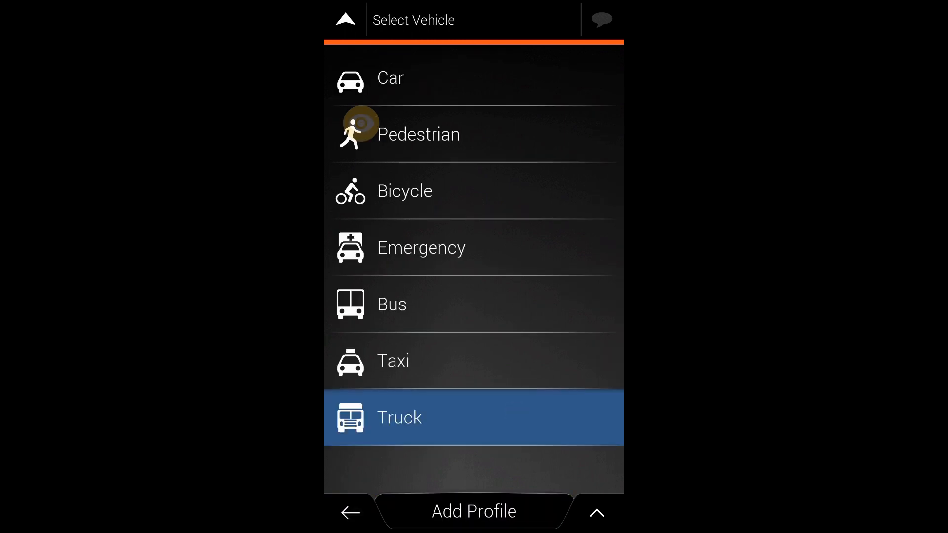
# Select Truck as the routing vehicle and return to the map
pyautogui.click(398, 417)
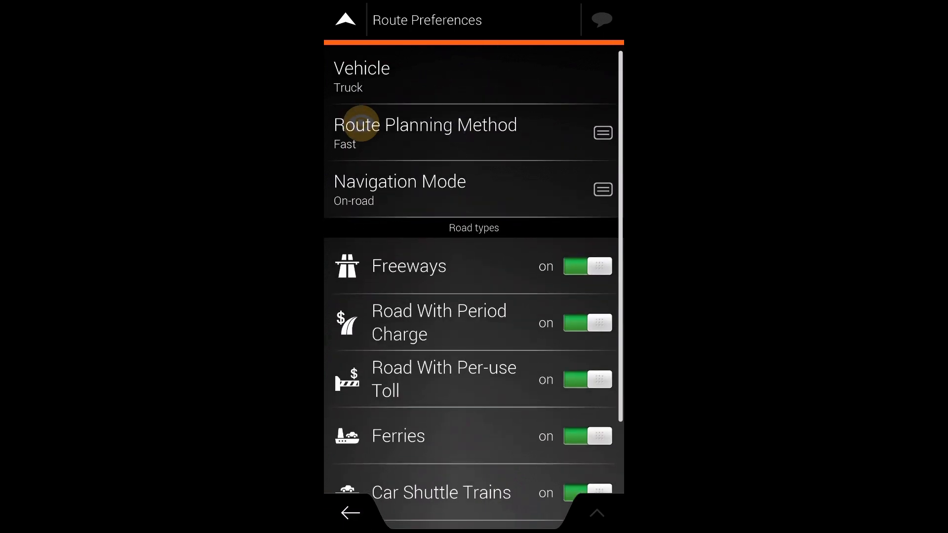
pyautogui.click(350, 512)
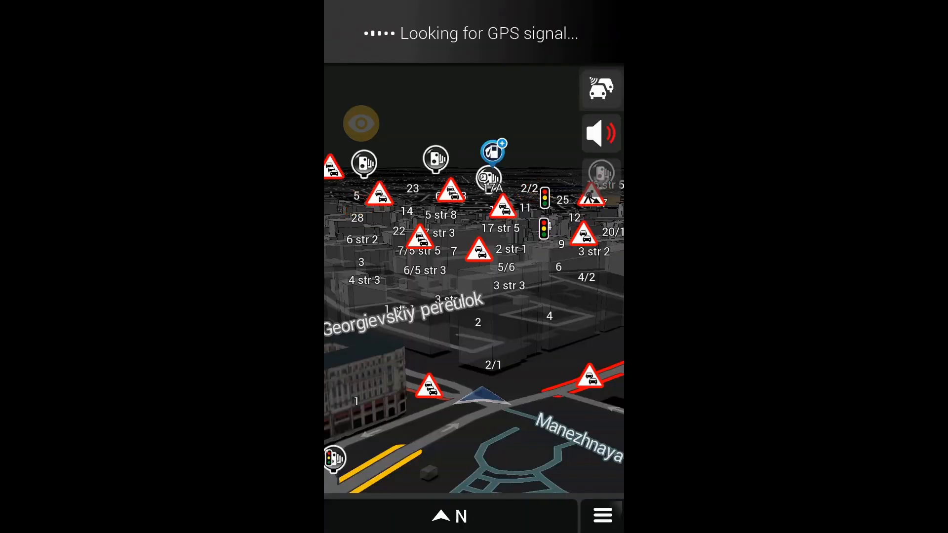
pyautogui.click(601, 515)
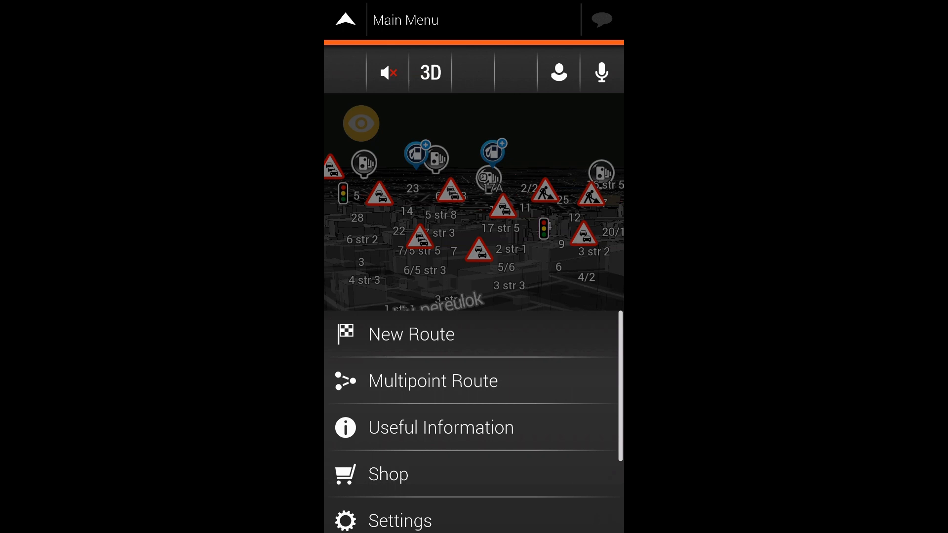
# Browse About > Content > Maps to review the installed 2019.Q2 HERE country maps
pyautogui.scroll(-3)
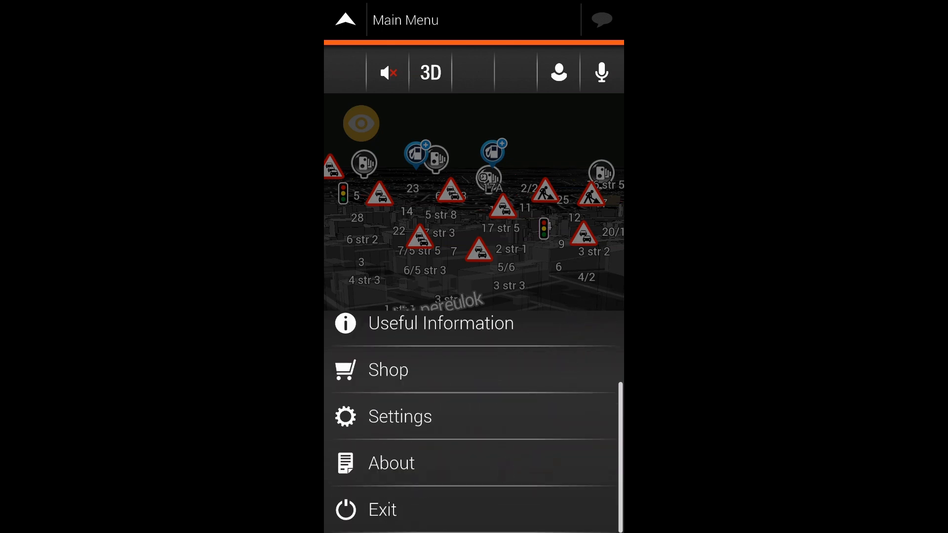
pyautogui.click(391, 462)
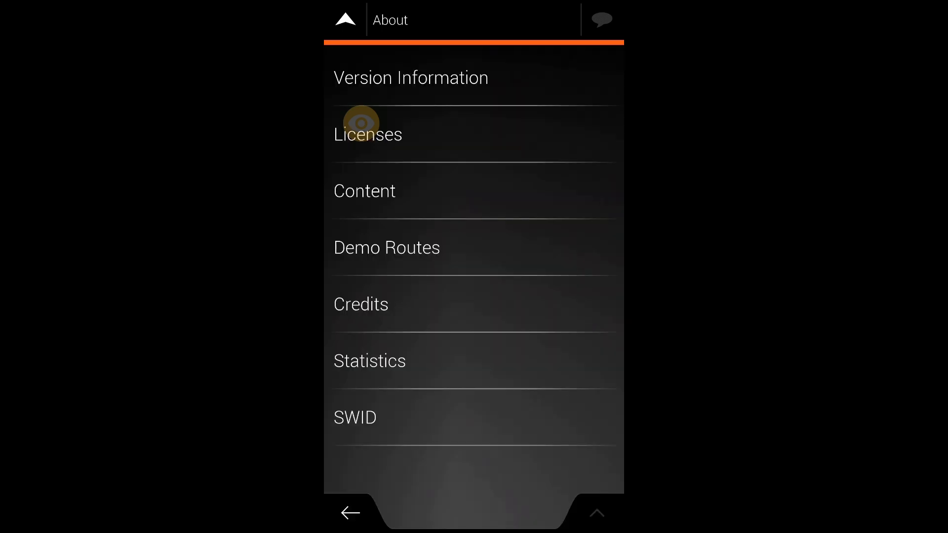
pyautogui.click(364, 191)
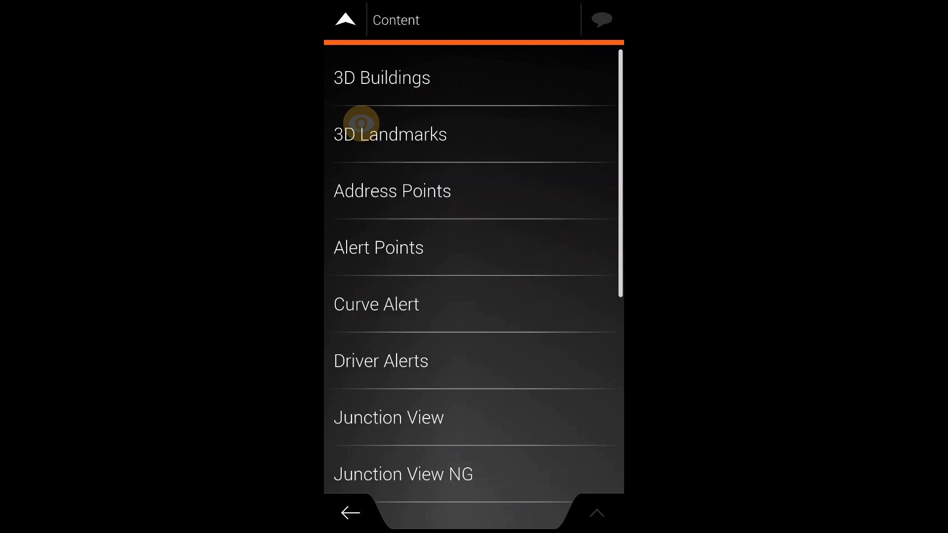
pyautogui.scroll(-3)
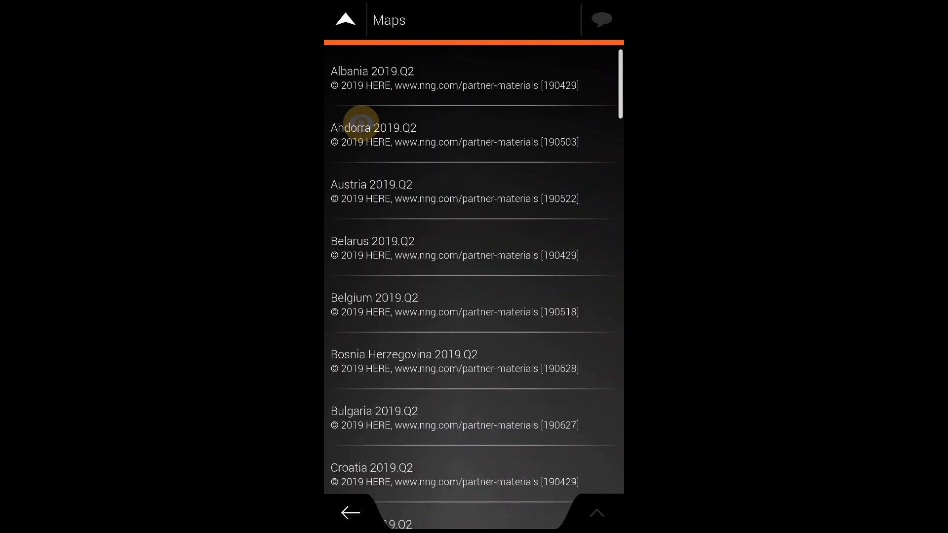
pyautogui.scroll(-3)
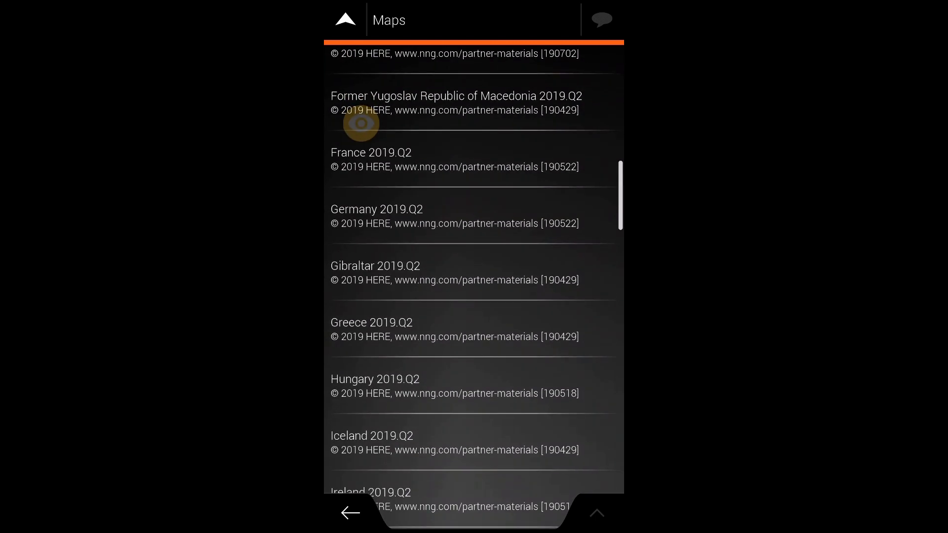